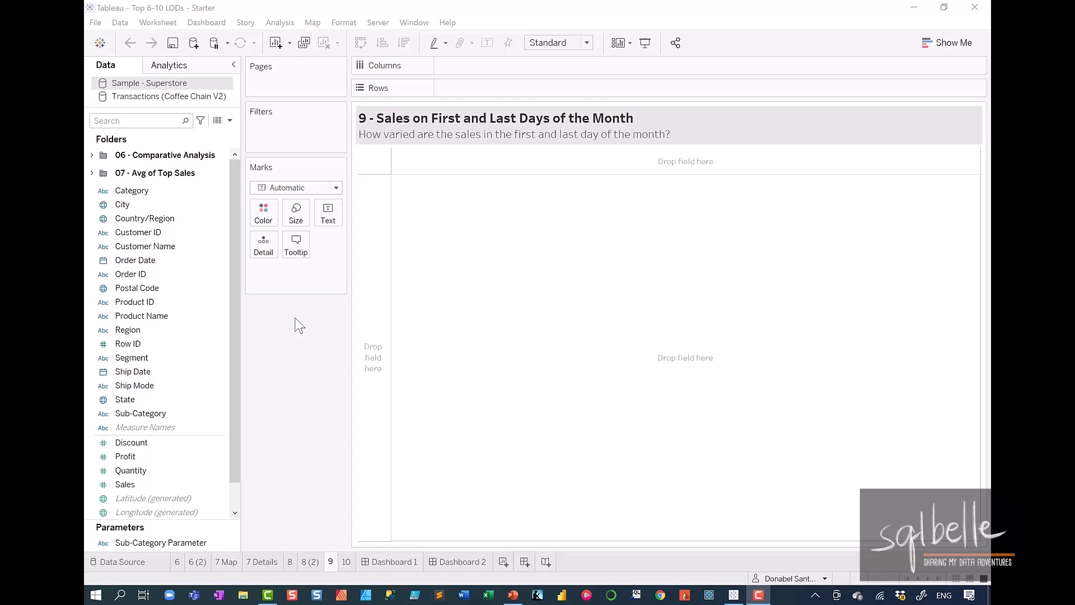
# Plot total sales as a line chart by continuous MONTH(Order Date) from 2018 onward.
pyautogui.moveTo(135, 259); pyautogui.dragTo(428, 113)
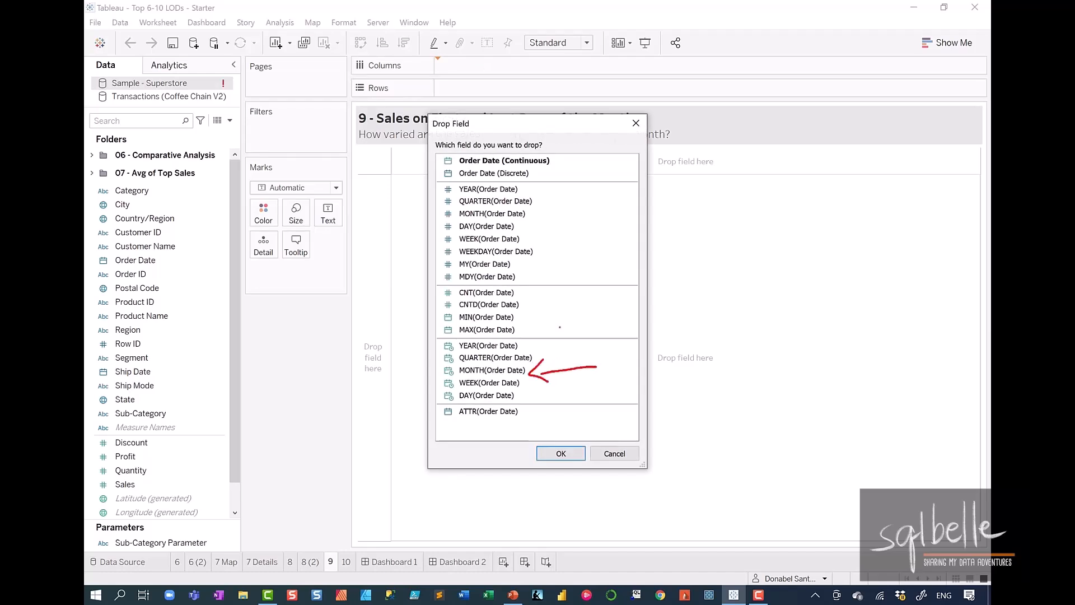
pyautogui.click(560, 453)
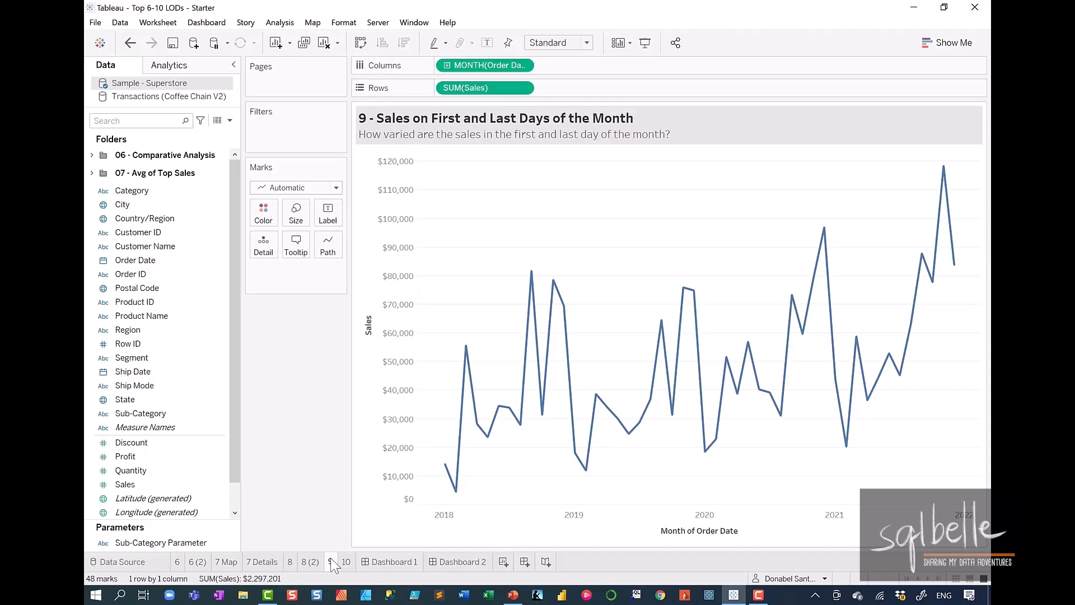
# Duplicate sheet 9 as a crosstab and view the new sheet 9 (2) of monthly sales.
pyautogui.rightClick(331, 562)
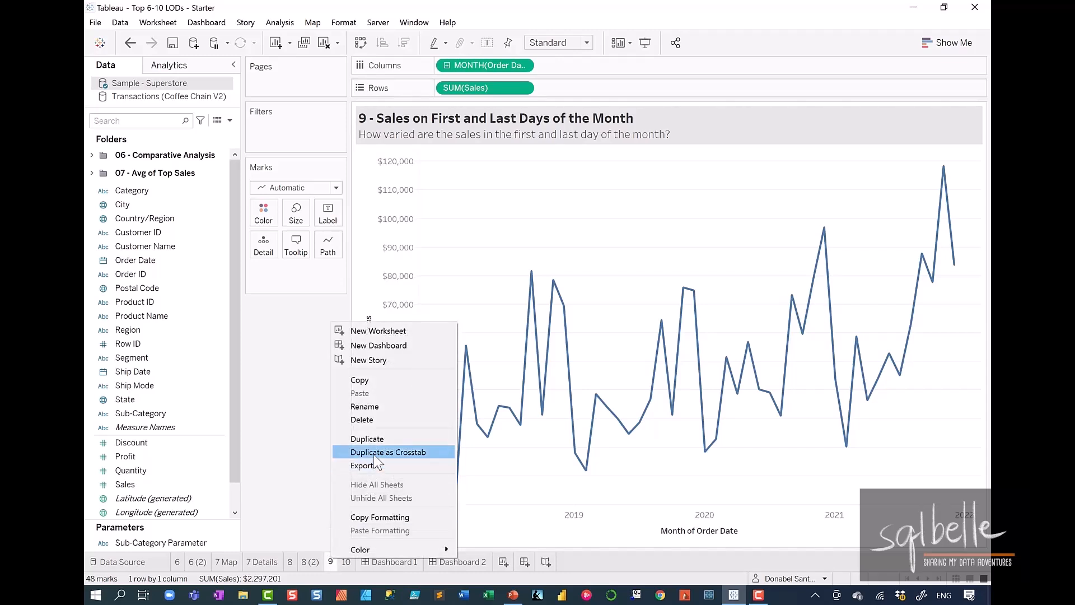
pyautogui.click(388, 452)
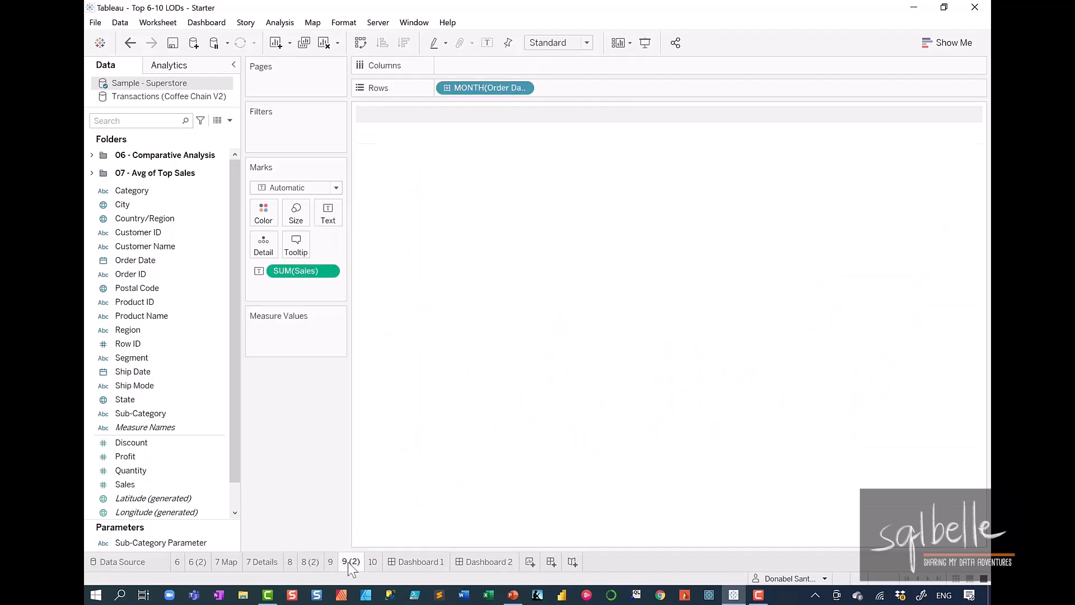
pyautogui.click(351, 562)
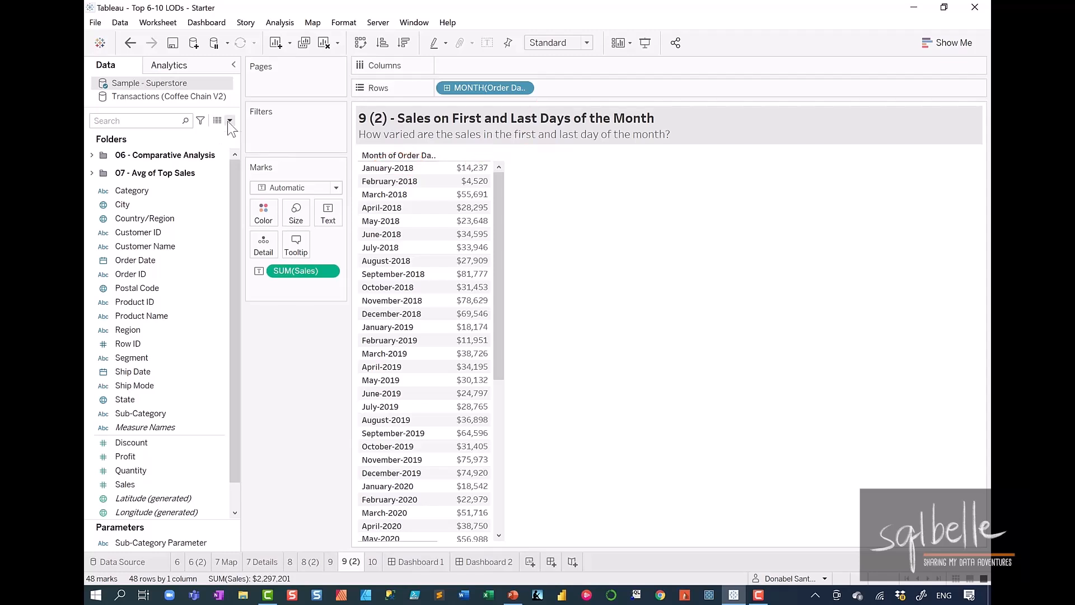
# Create calculated field 'First of Month - INCLUDE' as {INCLUDE : MIN([Order Date])}.
pyautogui.click(230, 120)
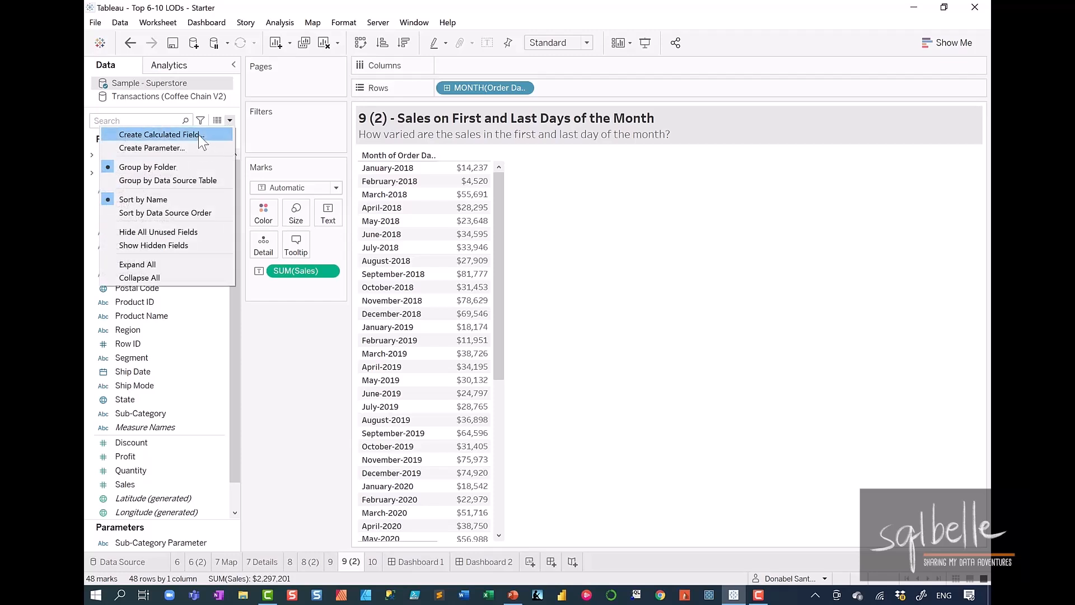
pyautogui.click(161, 135)
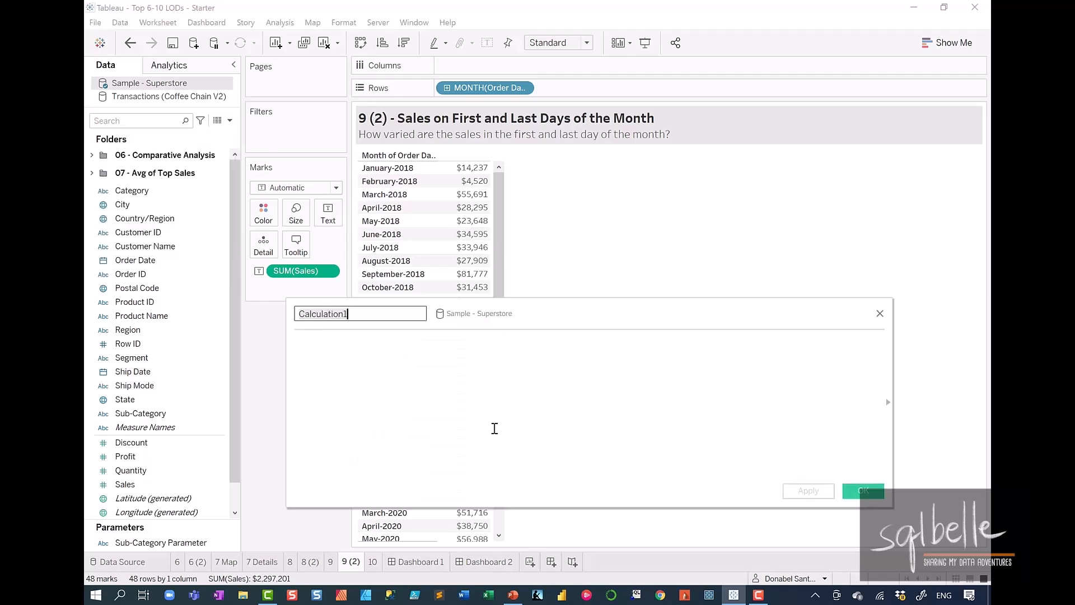
pyautogui.write('First of Month')
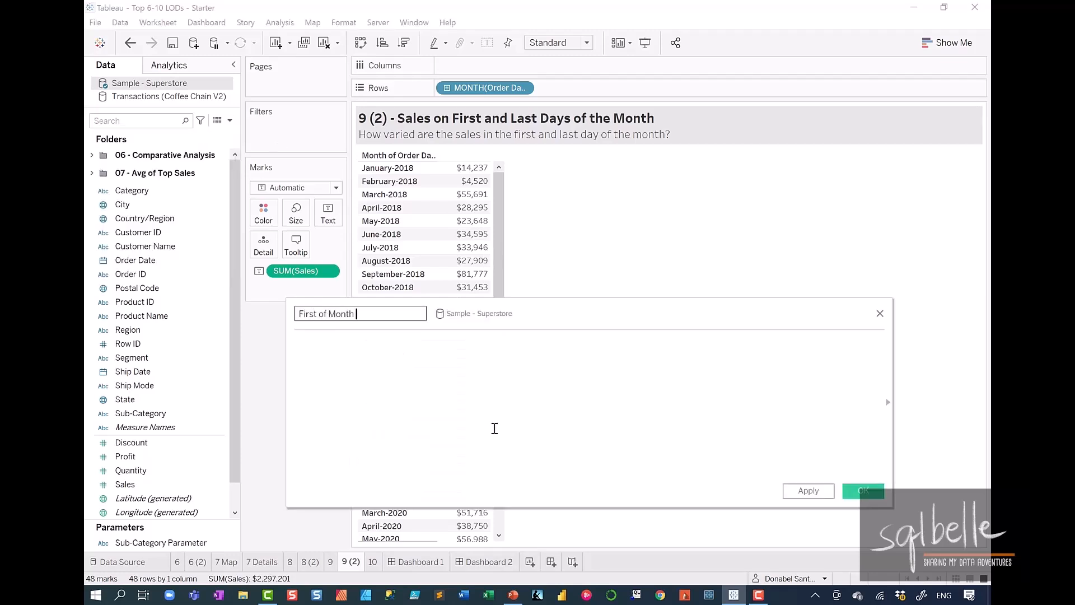
pyautogui.write('- INCLUDE')
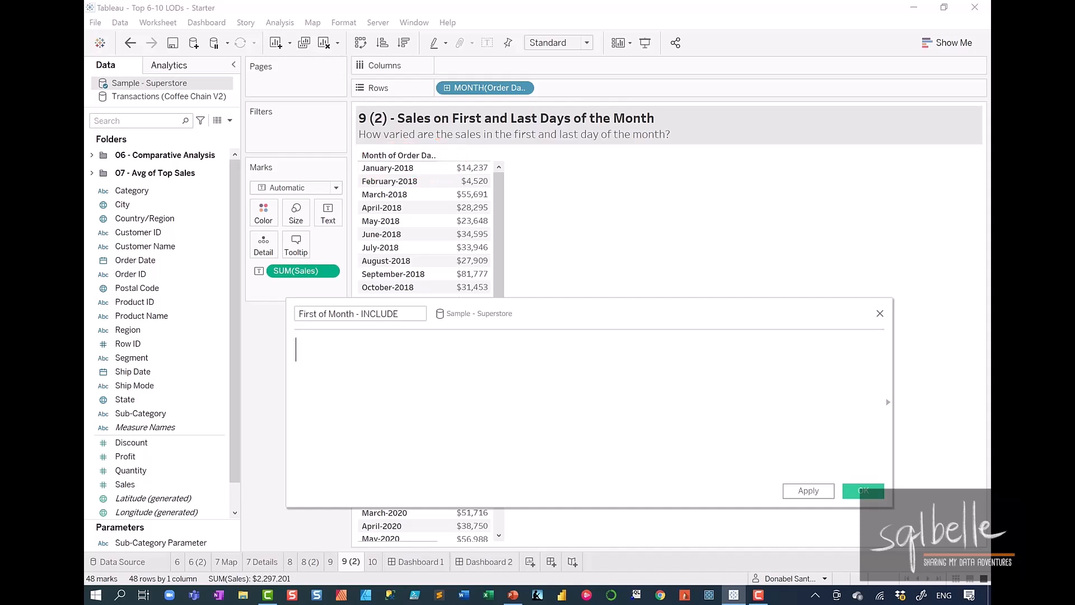
pyautogui.write('{ INCLUDE')
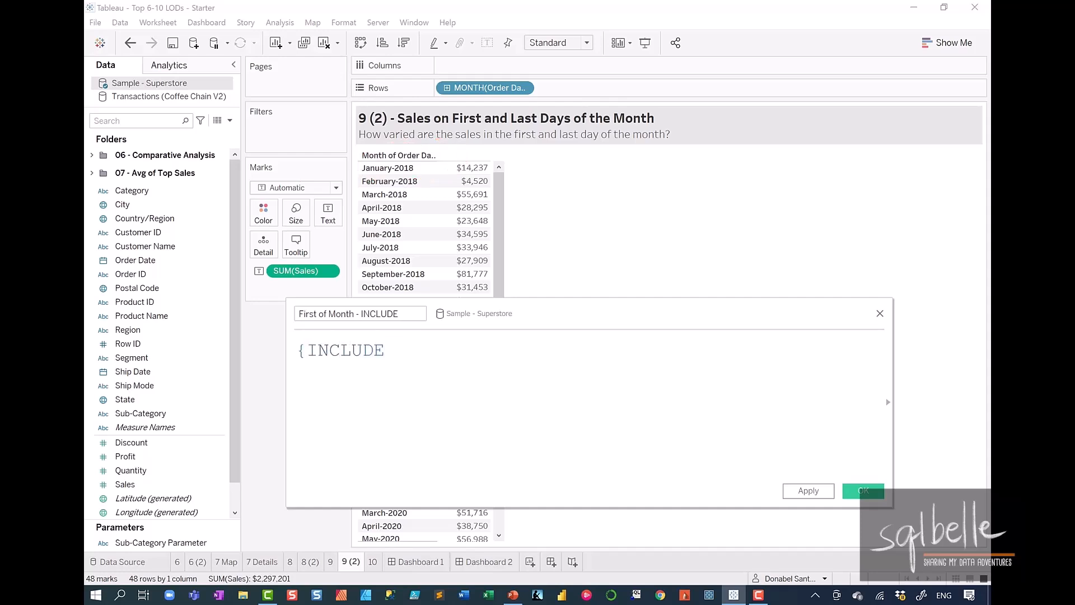
pyautogui.write(':')
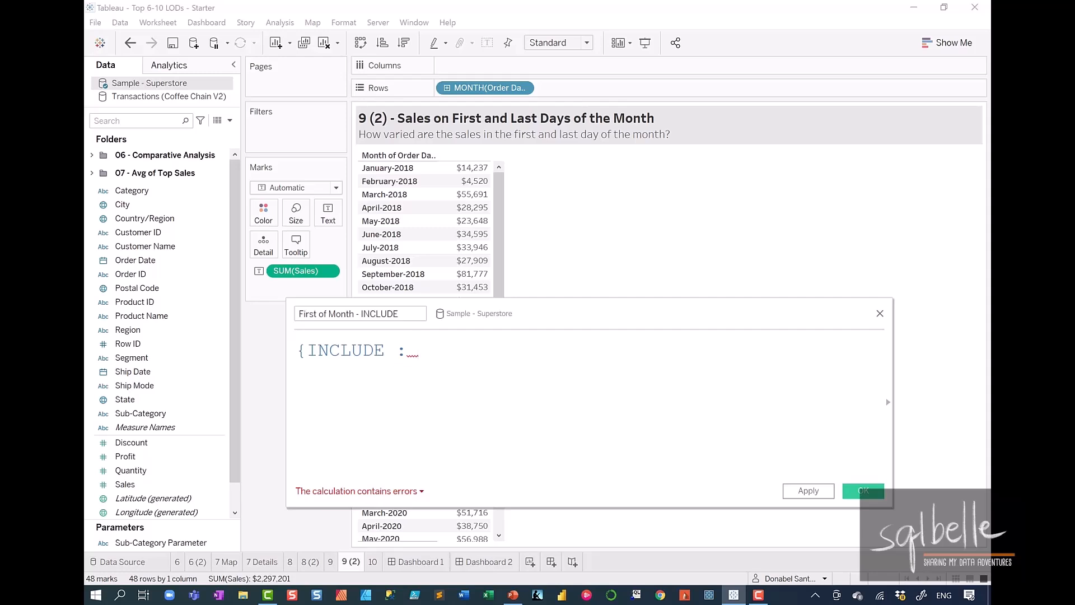
pyautogui.write('MIN(Order Date]')
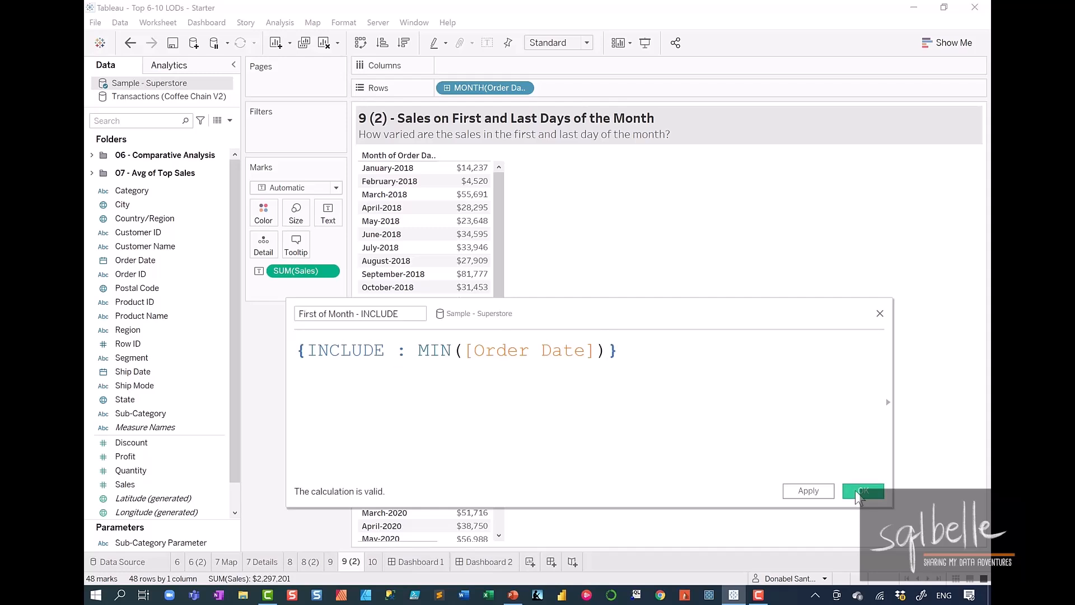
pyautogui.click(862, 490)
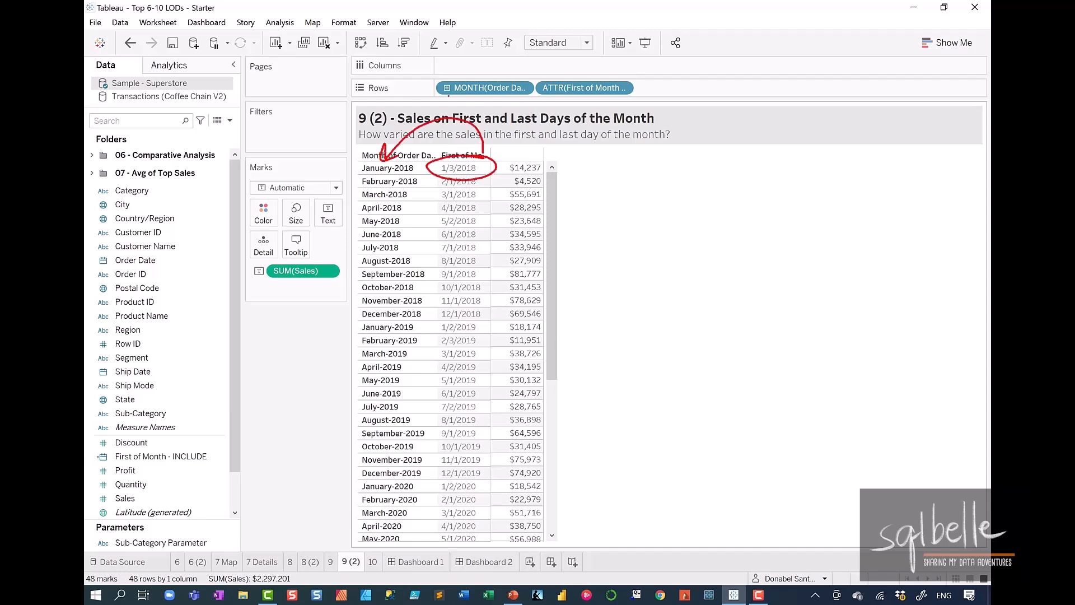
pyautogui.moveTo(523, 168)
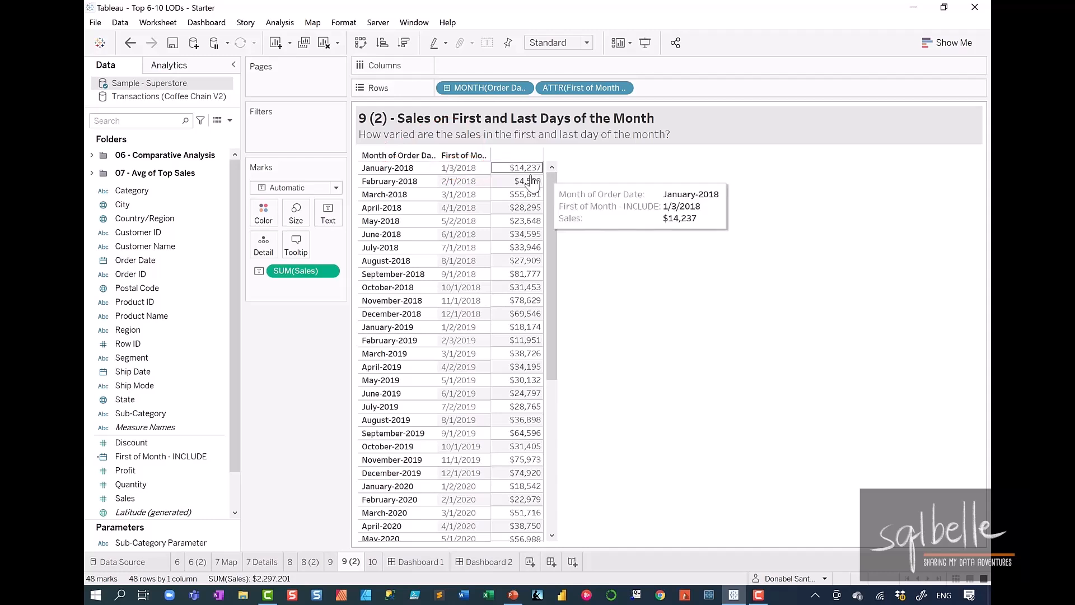
pyautogui.click(523, 167)
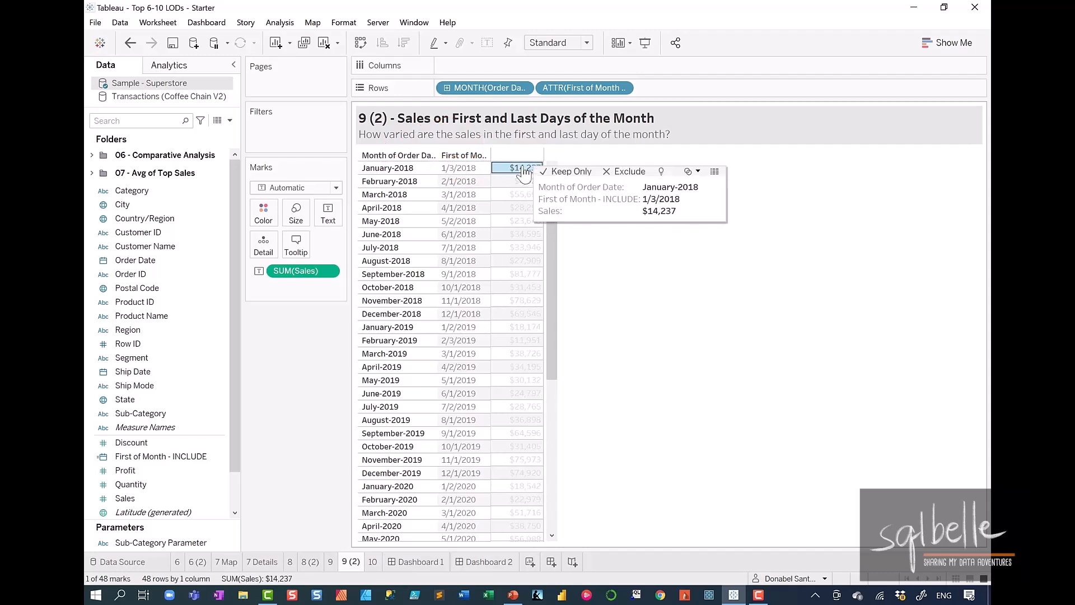
pyautogui.click(688, 171)
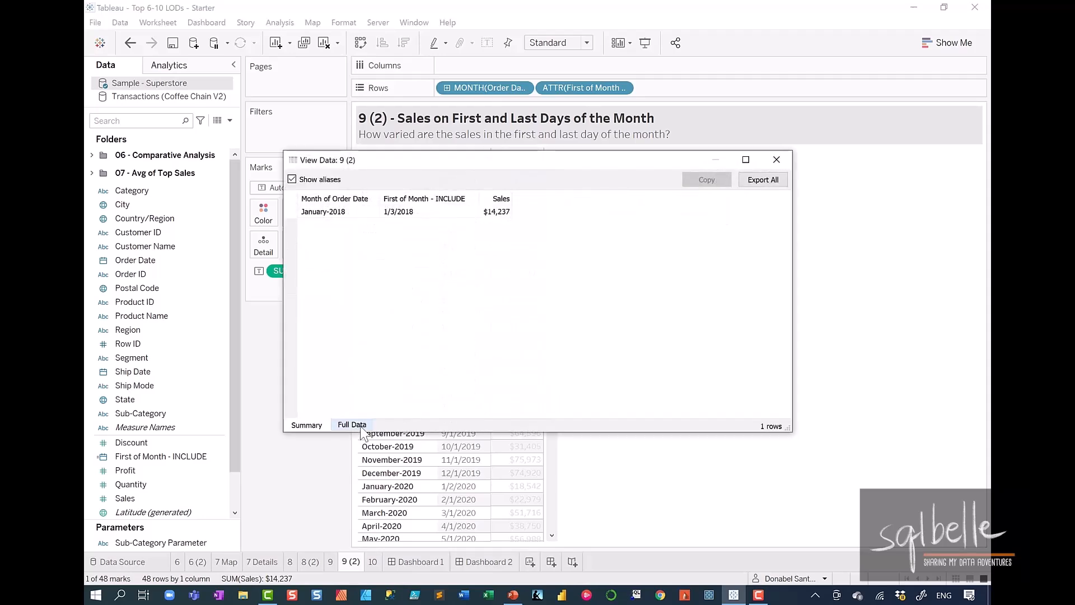
pyautogui.click(351, 425)
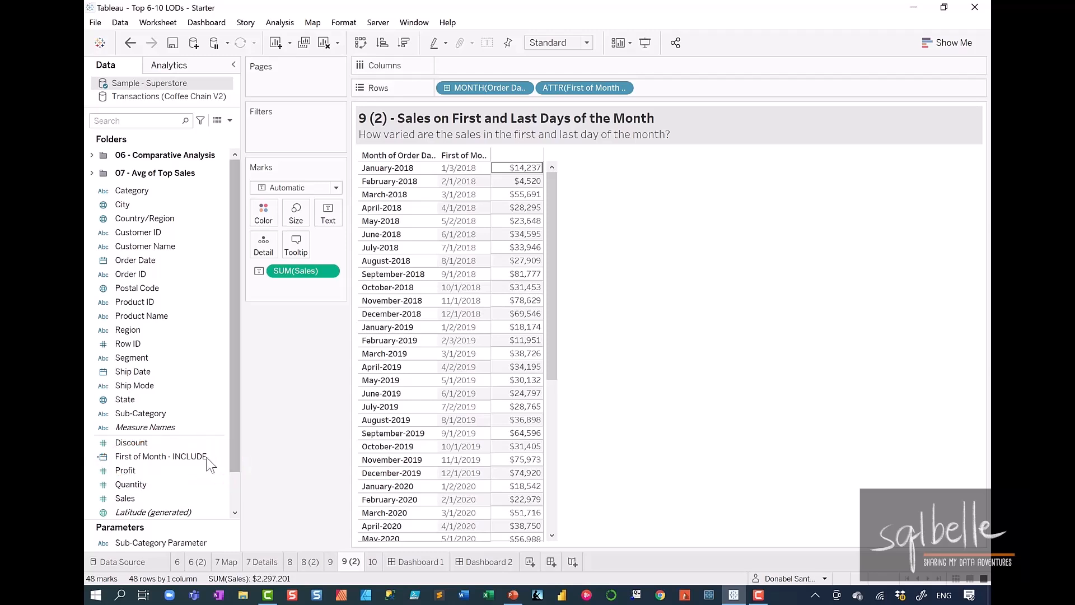
pyautogui.click(163, 456)
pyautogui.write('Last of Month - INCLUDE')
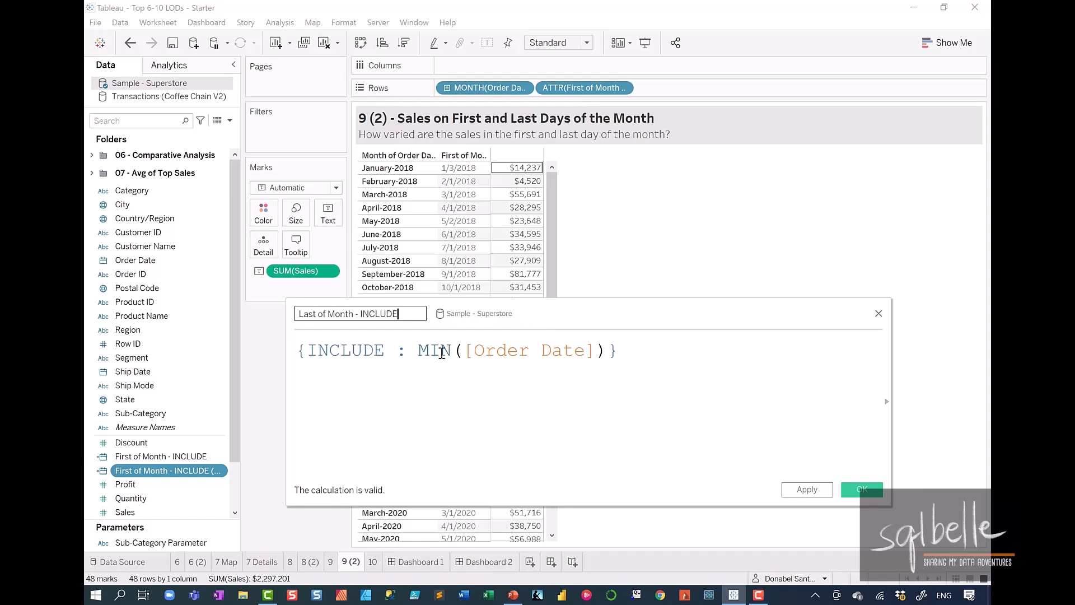
# Change the copied formula to MAX for 'Last of Month - INCLUDE' and save it.
pyautogui.write('MAX')
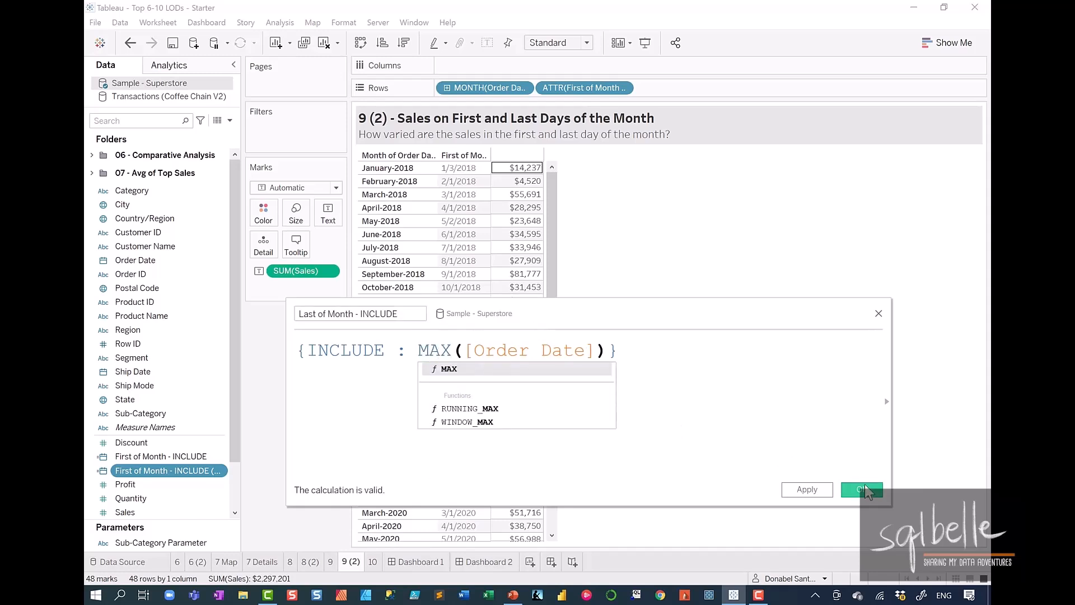
pyautogui.click(862, 490)
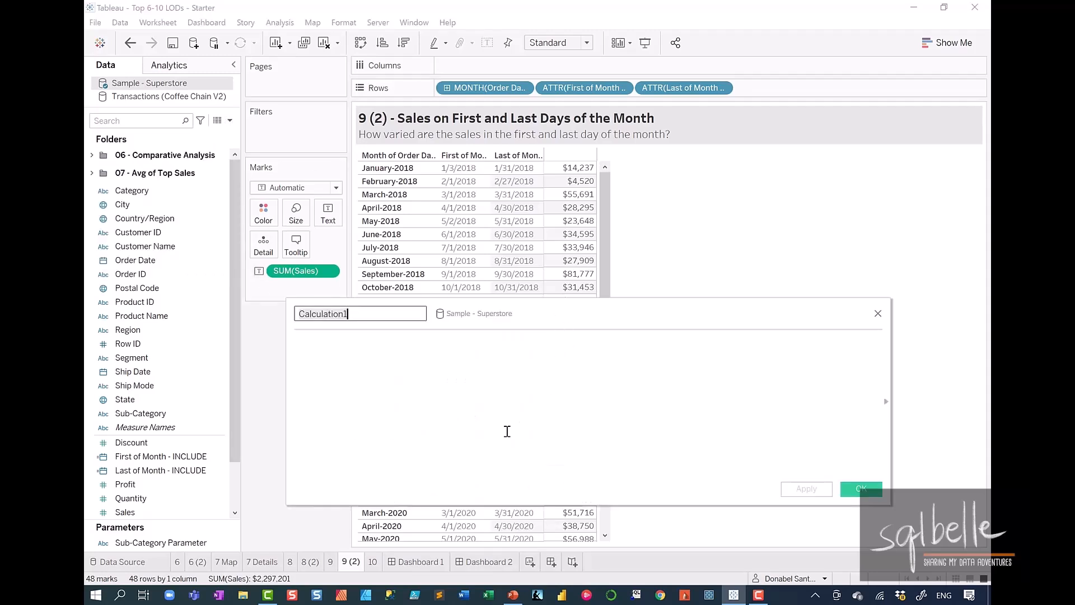
# Create 'First of Month Sales': IF [Order Date] = [First of Month - INCLUDE] THEN [Sales] END.
pyautogui.write('First of Month')
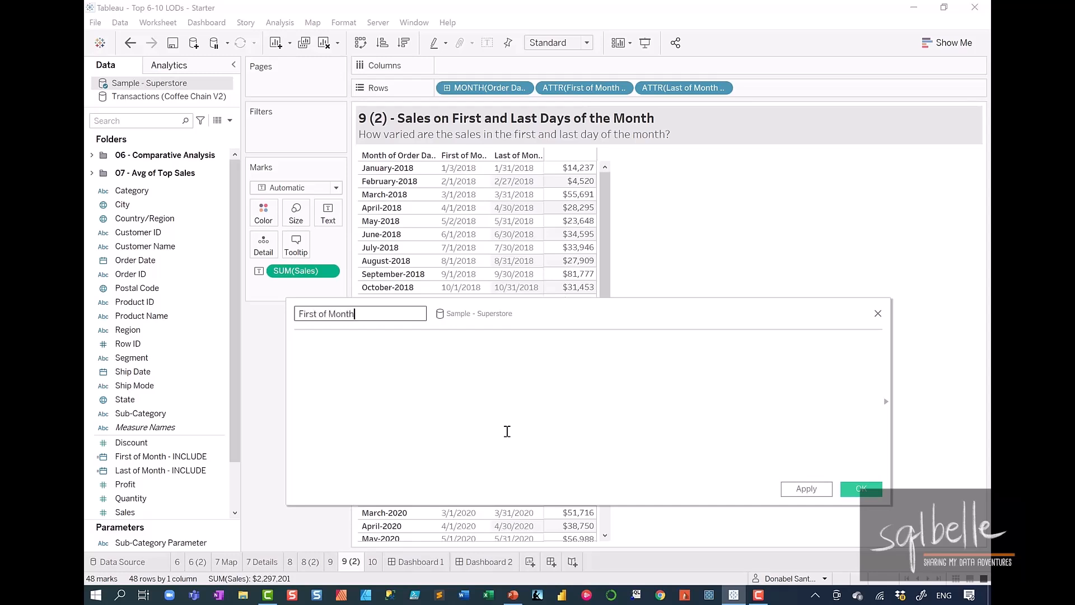
pyautogui.write('Sales')
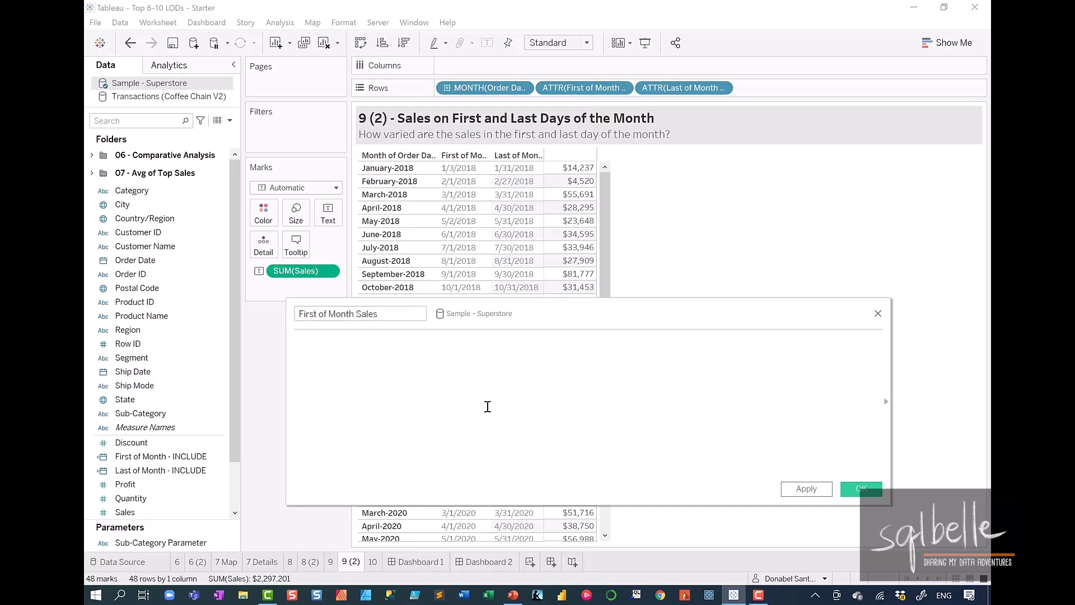
pyautogui.write('IF [Order Date]')
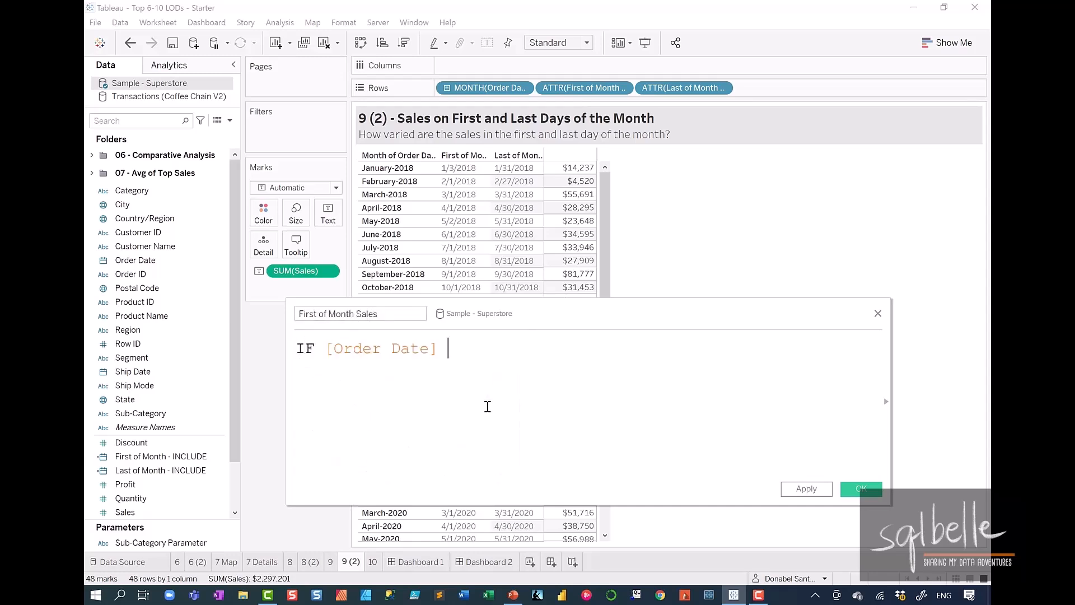
pyautogui.write('= First of Month - INCLUDE]')
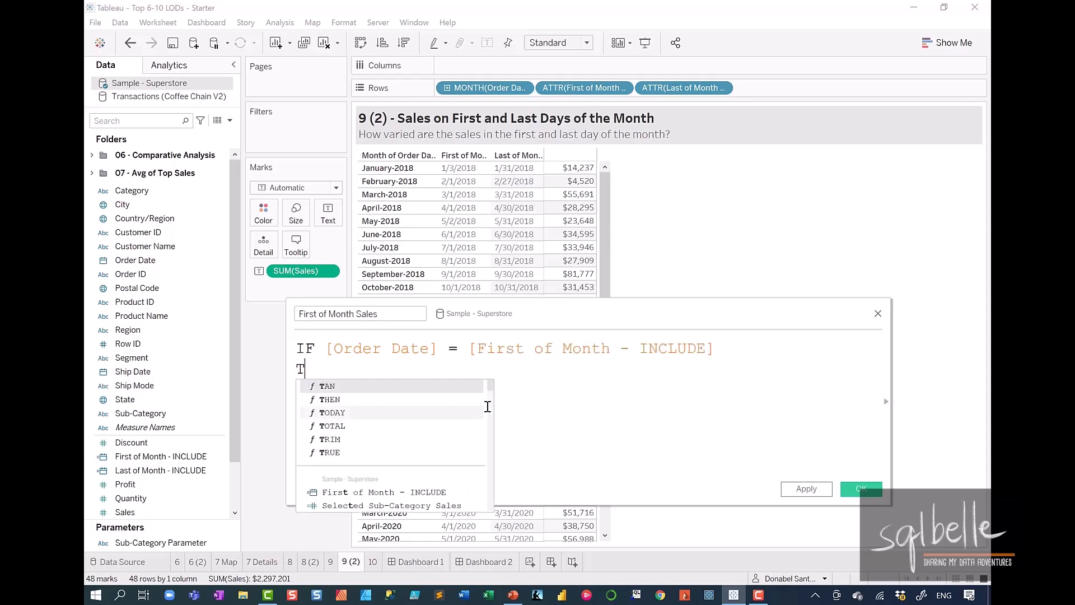
pyautogui.write('THEN [Sales]')
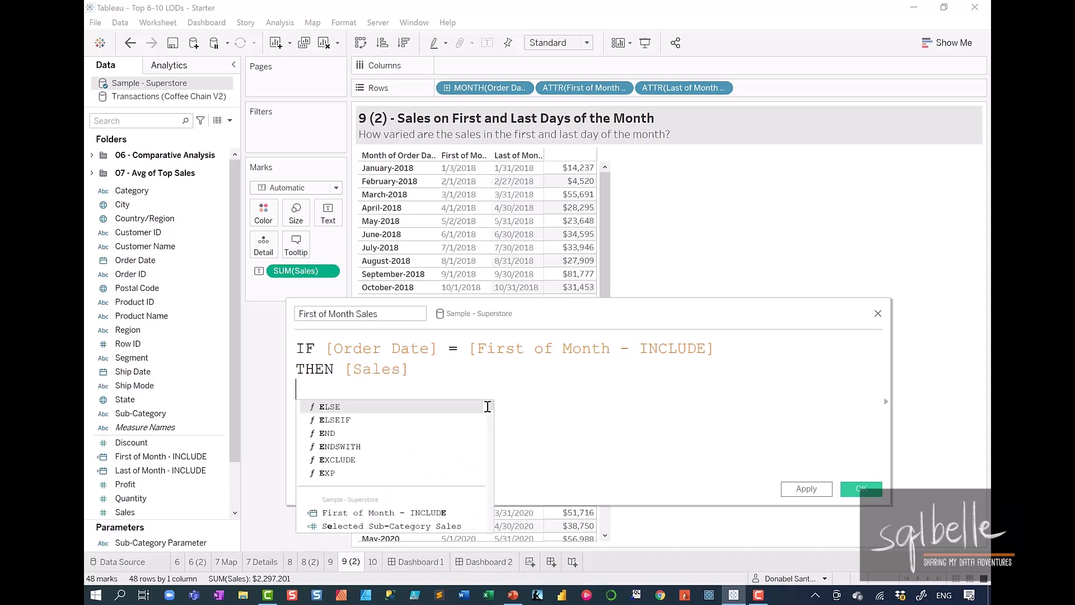
pyautogui.click(861, 488)
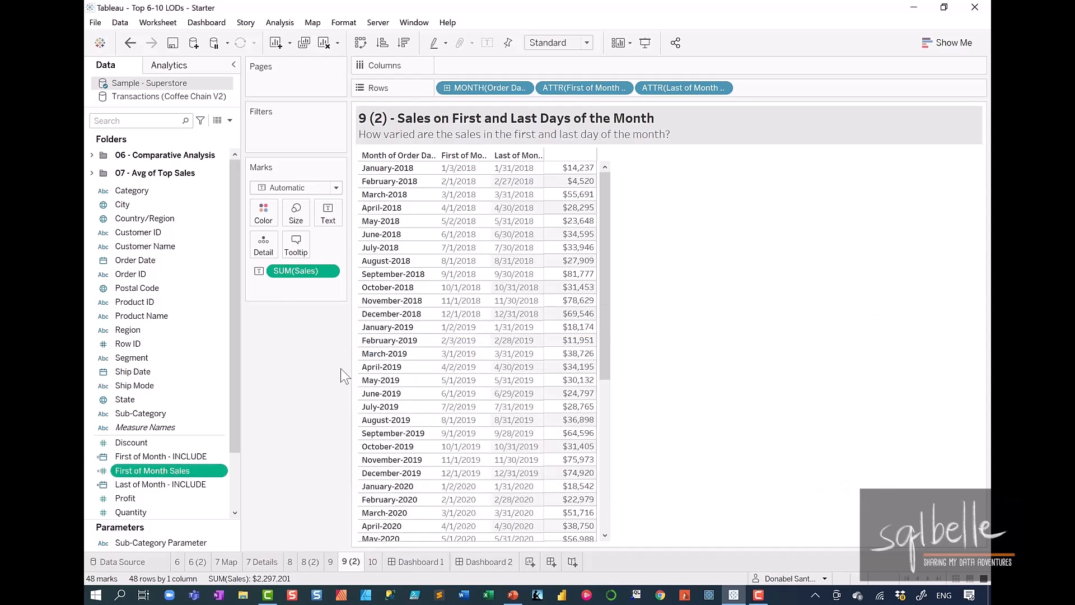
pyautogui.click(230, 121)
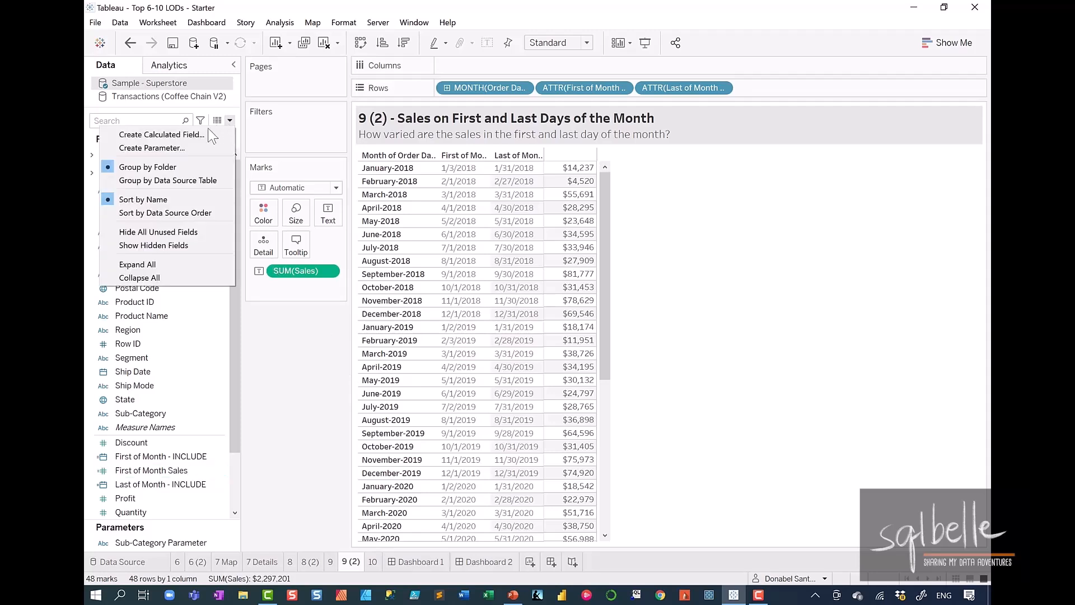
# Create 'Last of Month Sales', referencing [Last of Month - INCLUDE] instead of the first-of-month field.
pyautogui.click(162, 134)
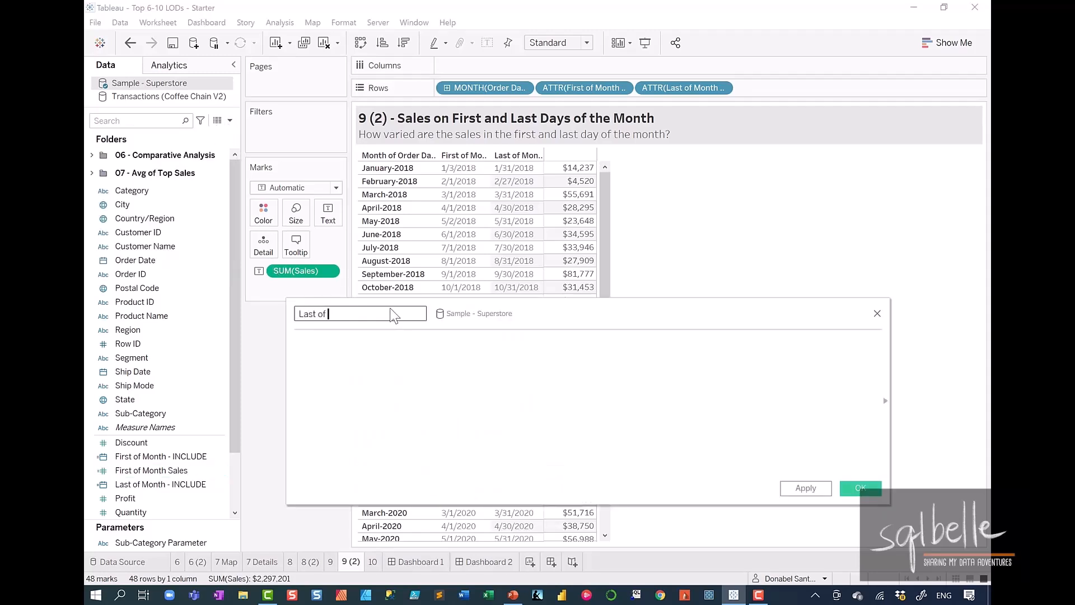
pyautogui.write('Month Sales')
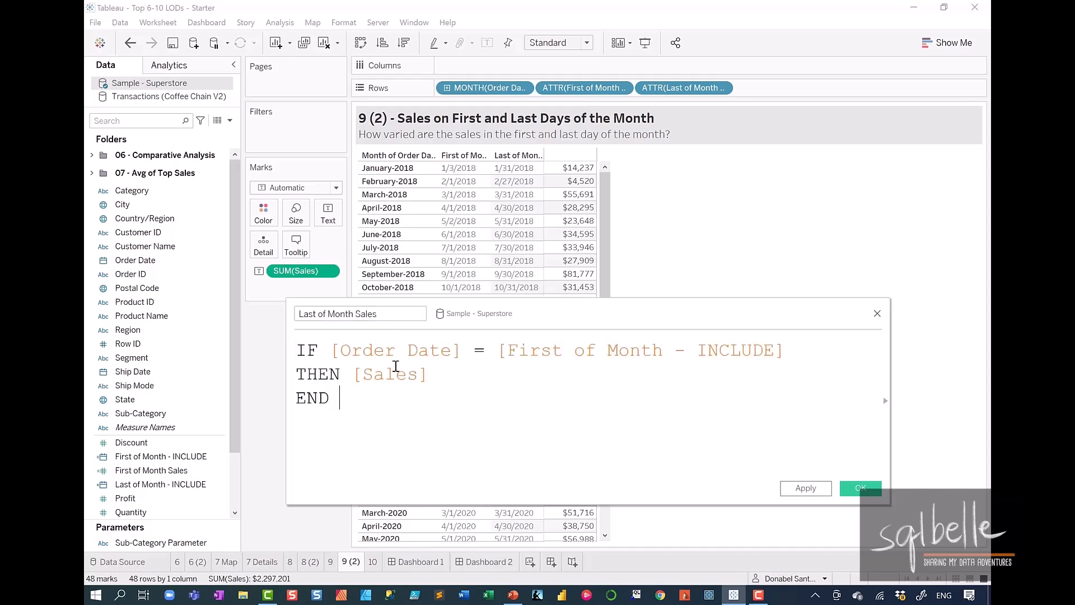
pyautogui.doubleClick(641, 349)
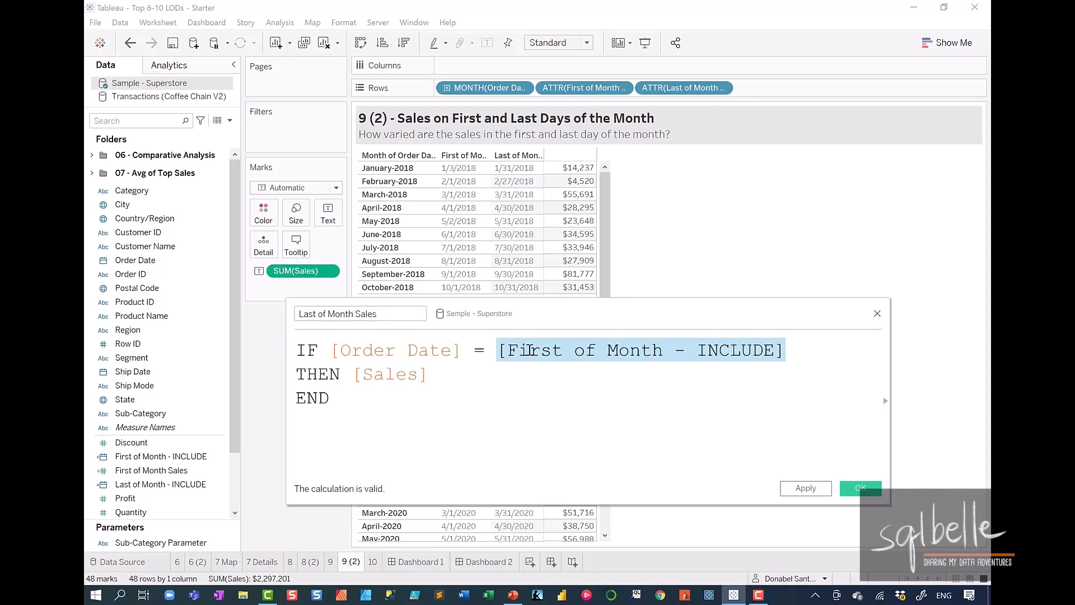
pyautogui.write('Last')
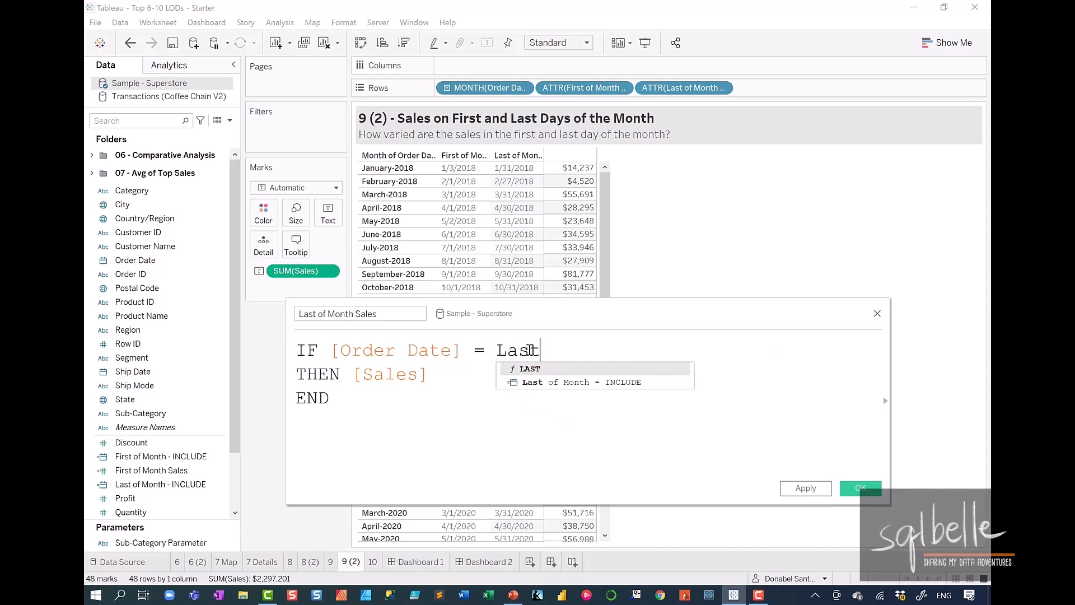
pyautogui.click(861, 488)
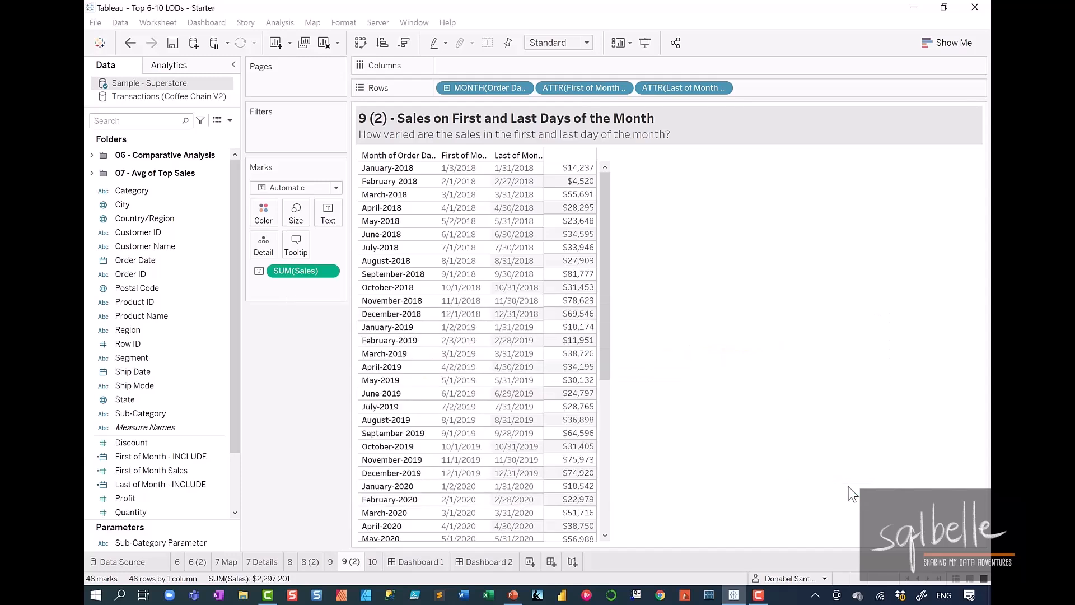
pyautogui.click(153, 498)
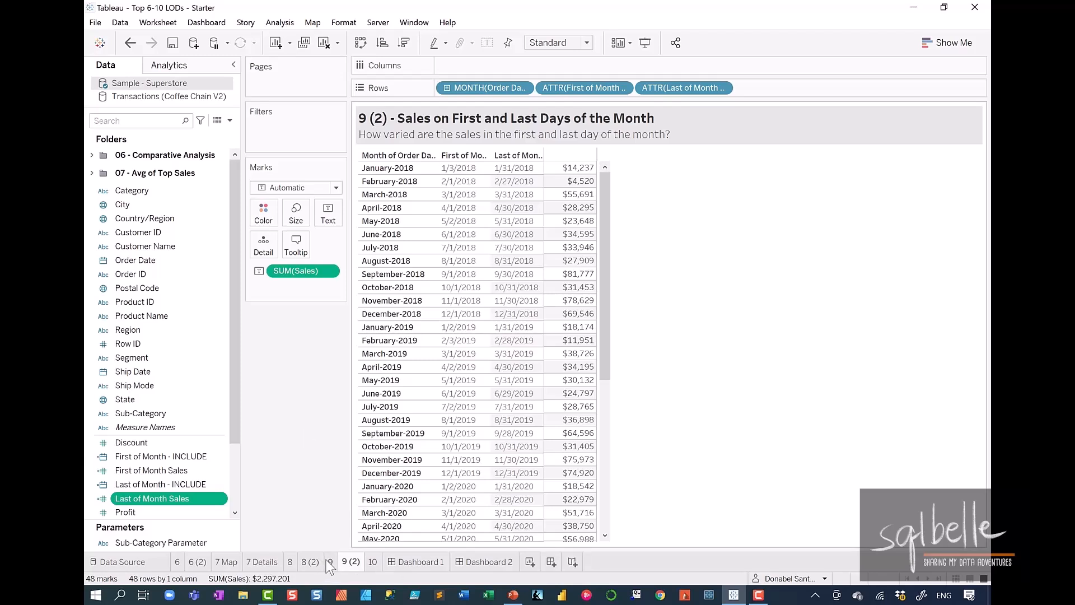
# Switch to sheet 9 to view sales above the first- and last-day sales lines.
pyautogui.click(330, 562)
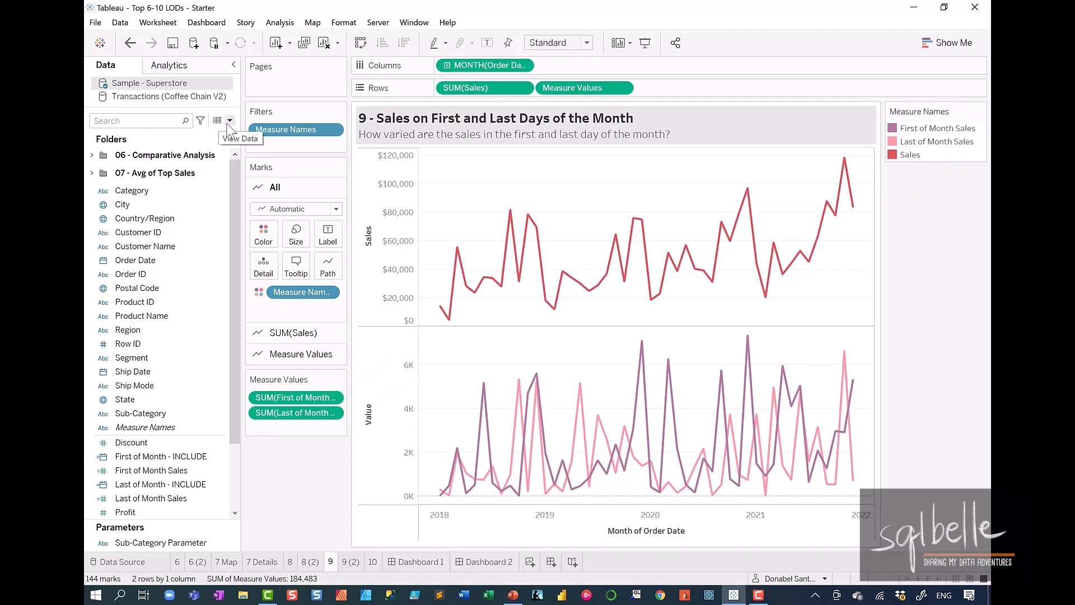
pyautogui.moveTo(589, 363)
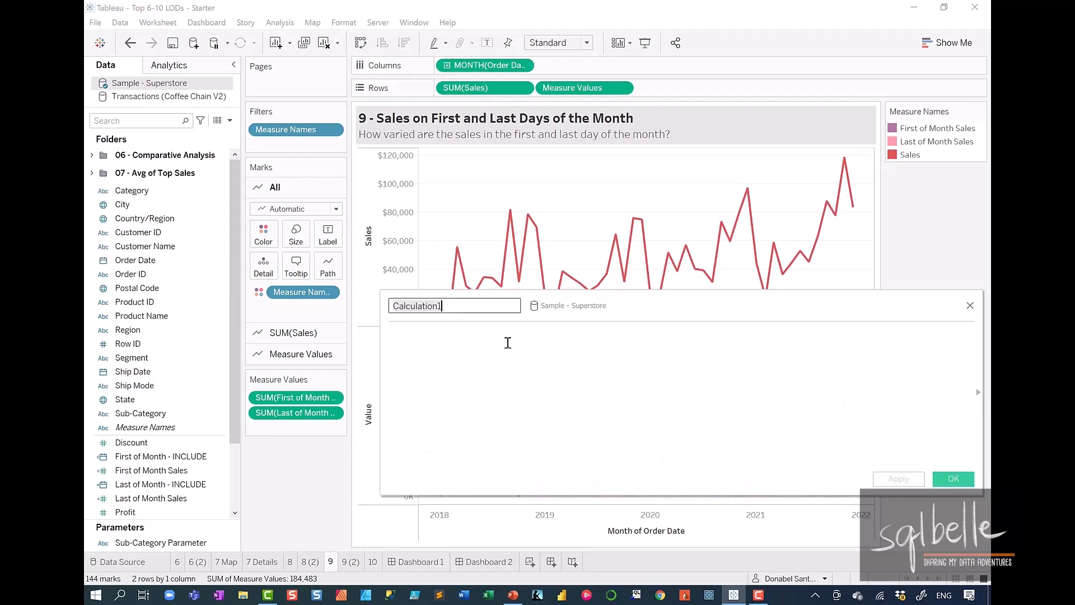
# Create 'First and Last Day Difference' = SUM([First of Month Sales])-SUM([Last of Month Sales]) and plot it below.
pyautogui.write('First and')
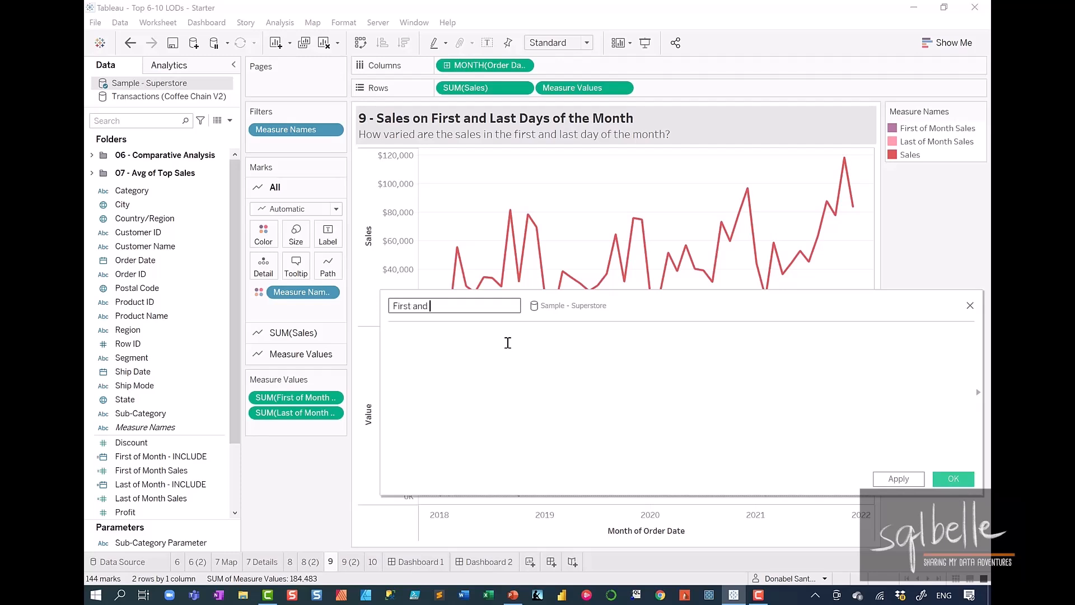
pyautogui.write('Last Day Difference')
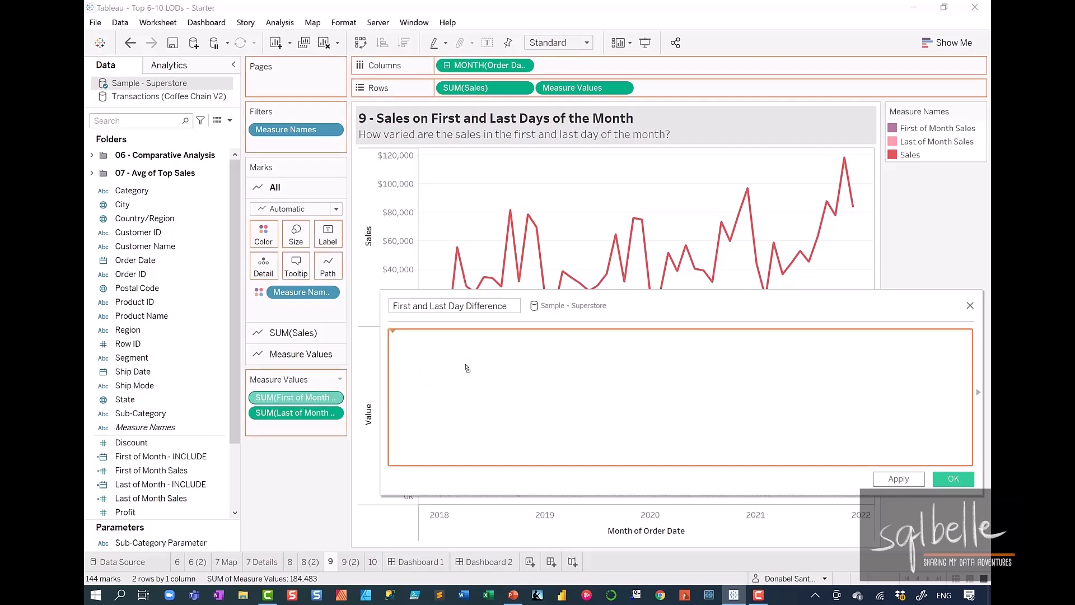
pyautogui.write('SUM([First of Month Sales])-')
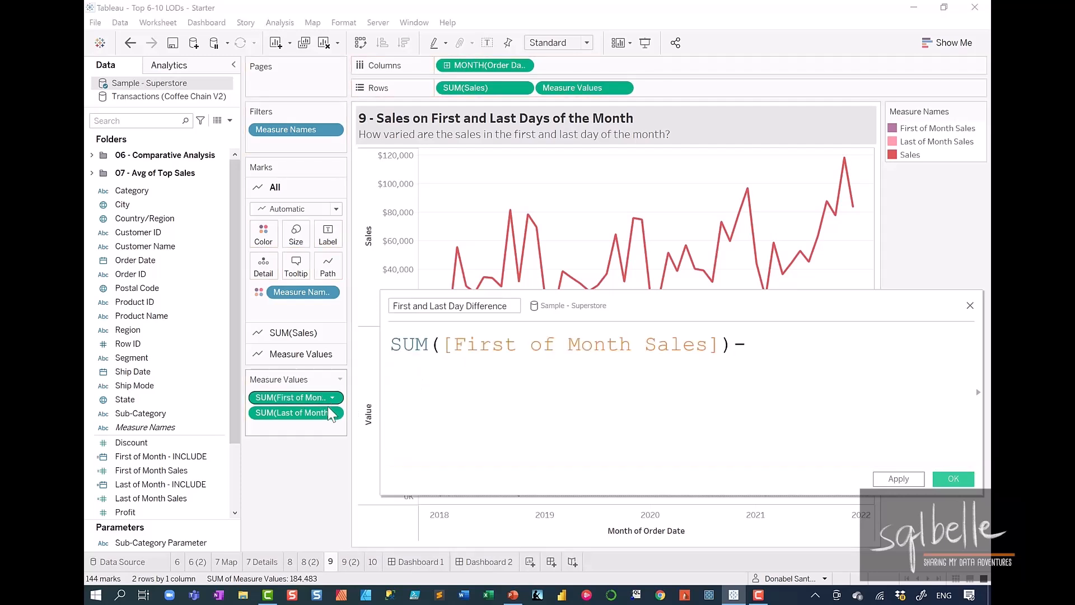
pyautogui.write('SUM([Last of Month Sales])')
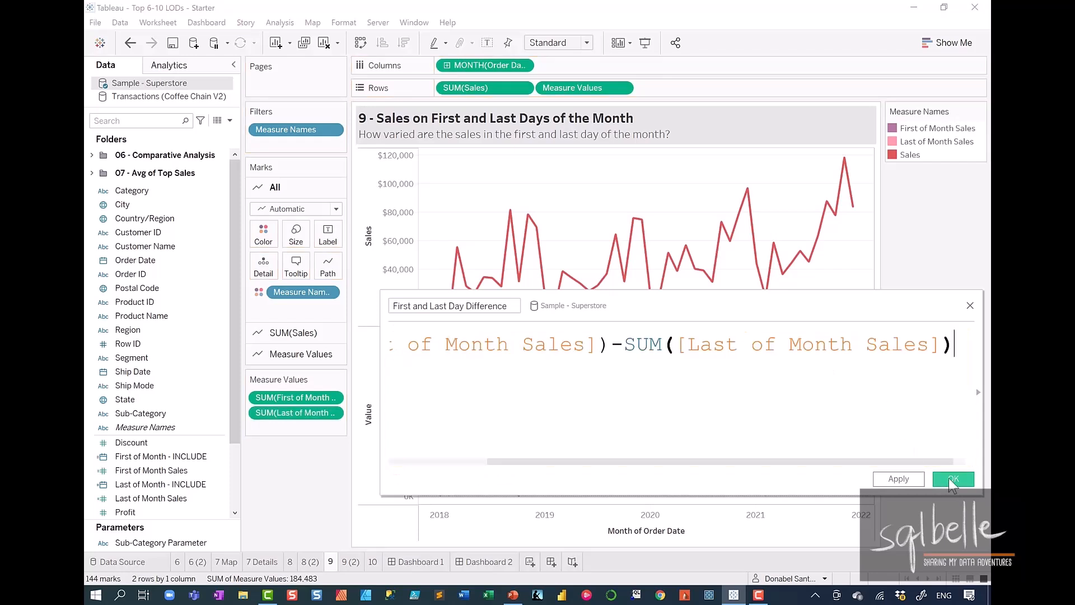
pyautogui.click(953, 479)
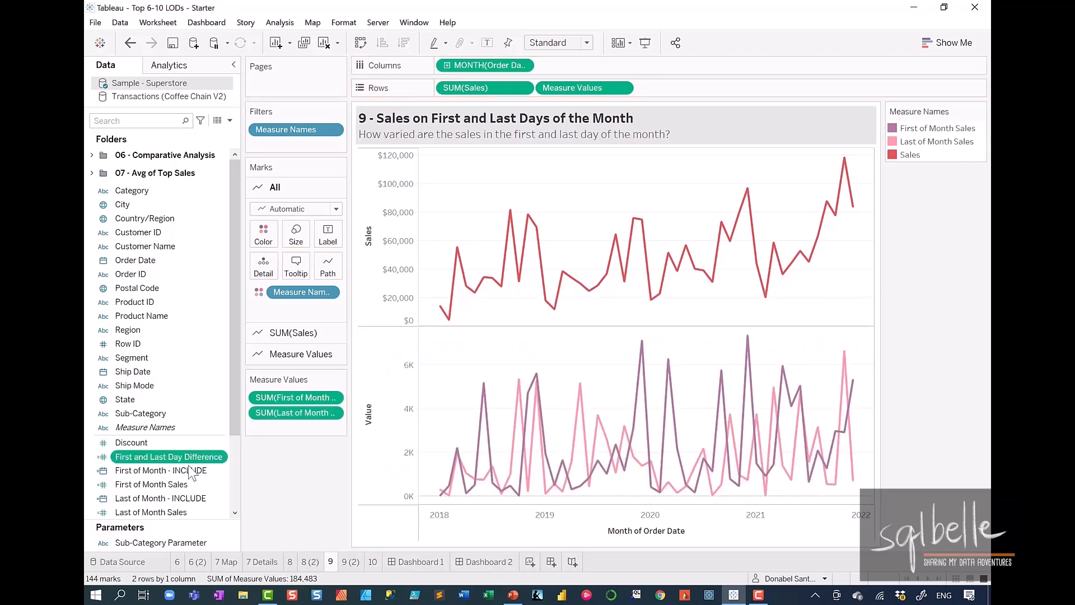
pyautogui.moveTo(169, 455); pyautogui.dragTo(684, 87)
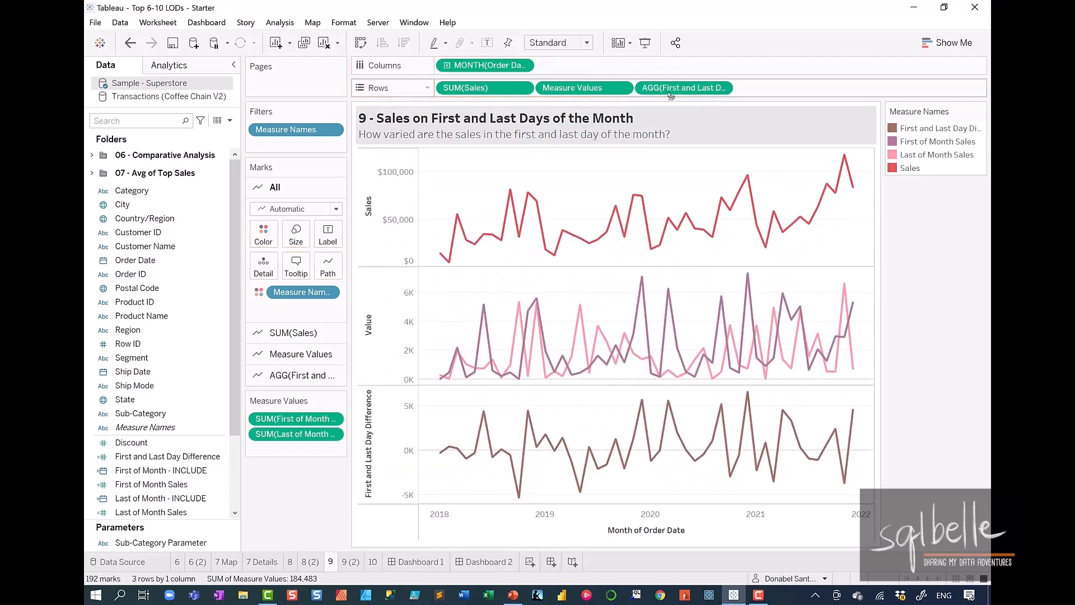